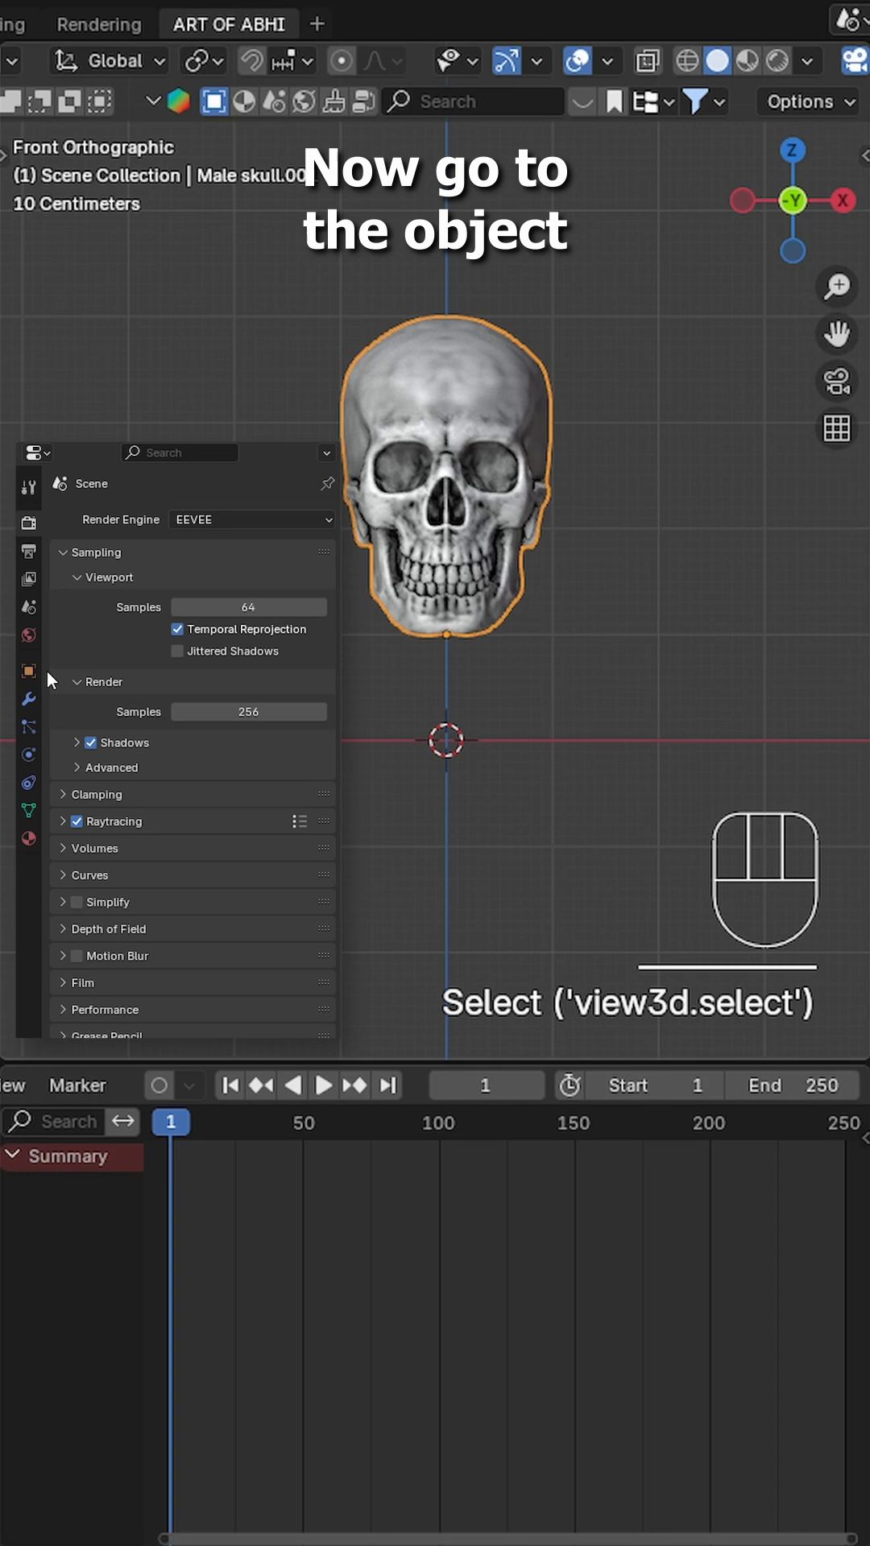
In Object Properties, keyframe the skull's Z location at frame 1.
left_click(29, 671)
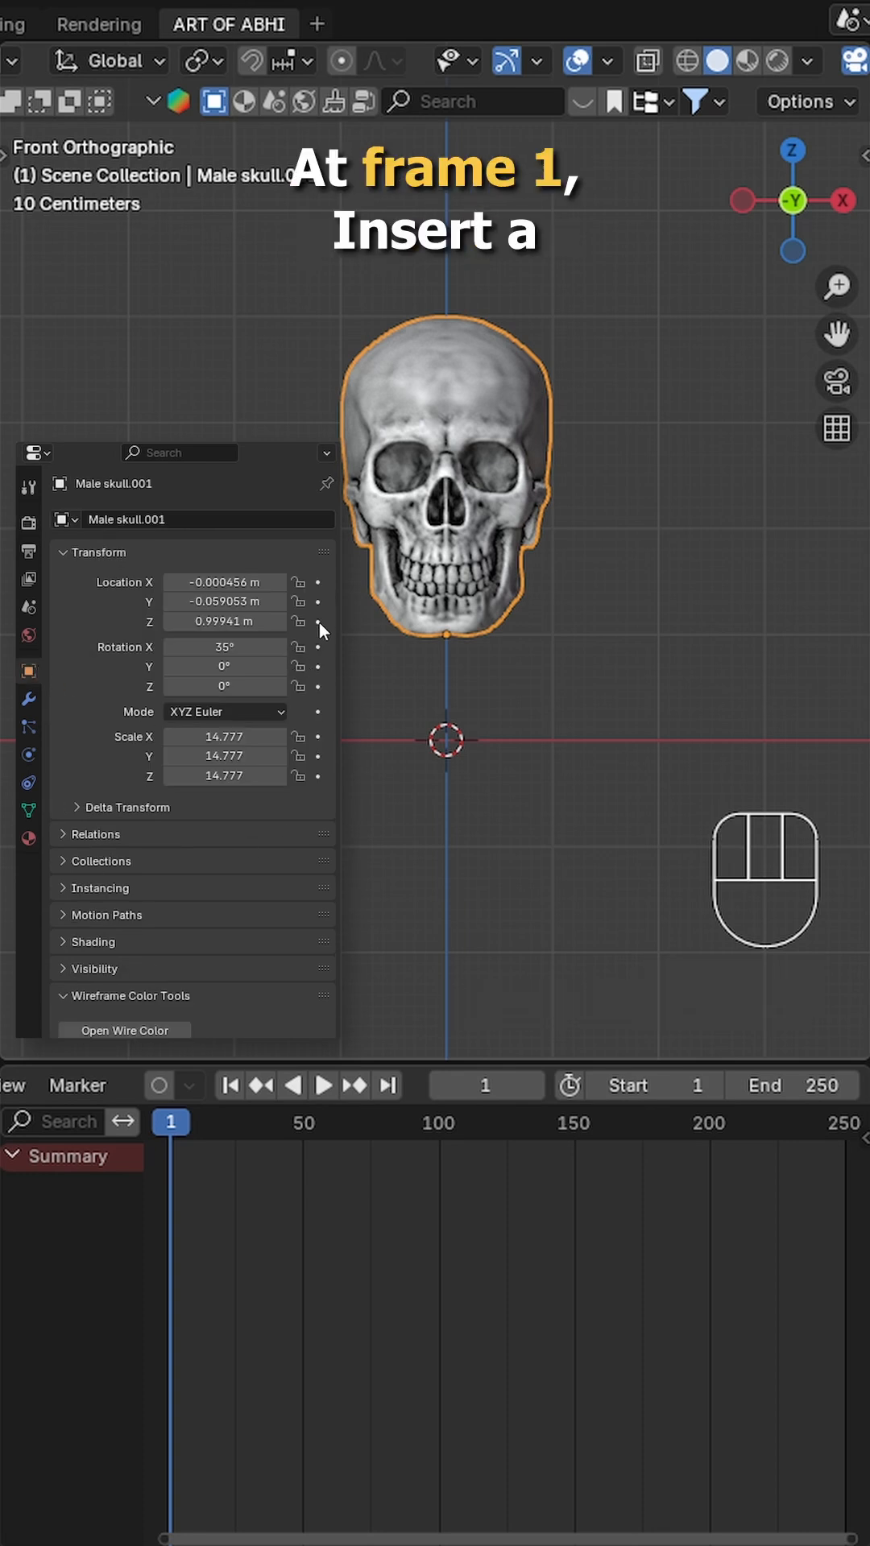
left_click(32, 1085)
type("3")
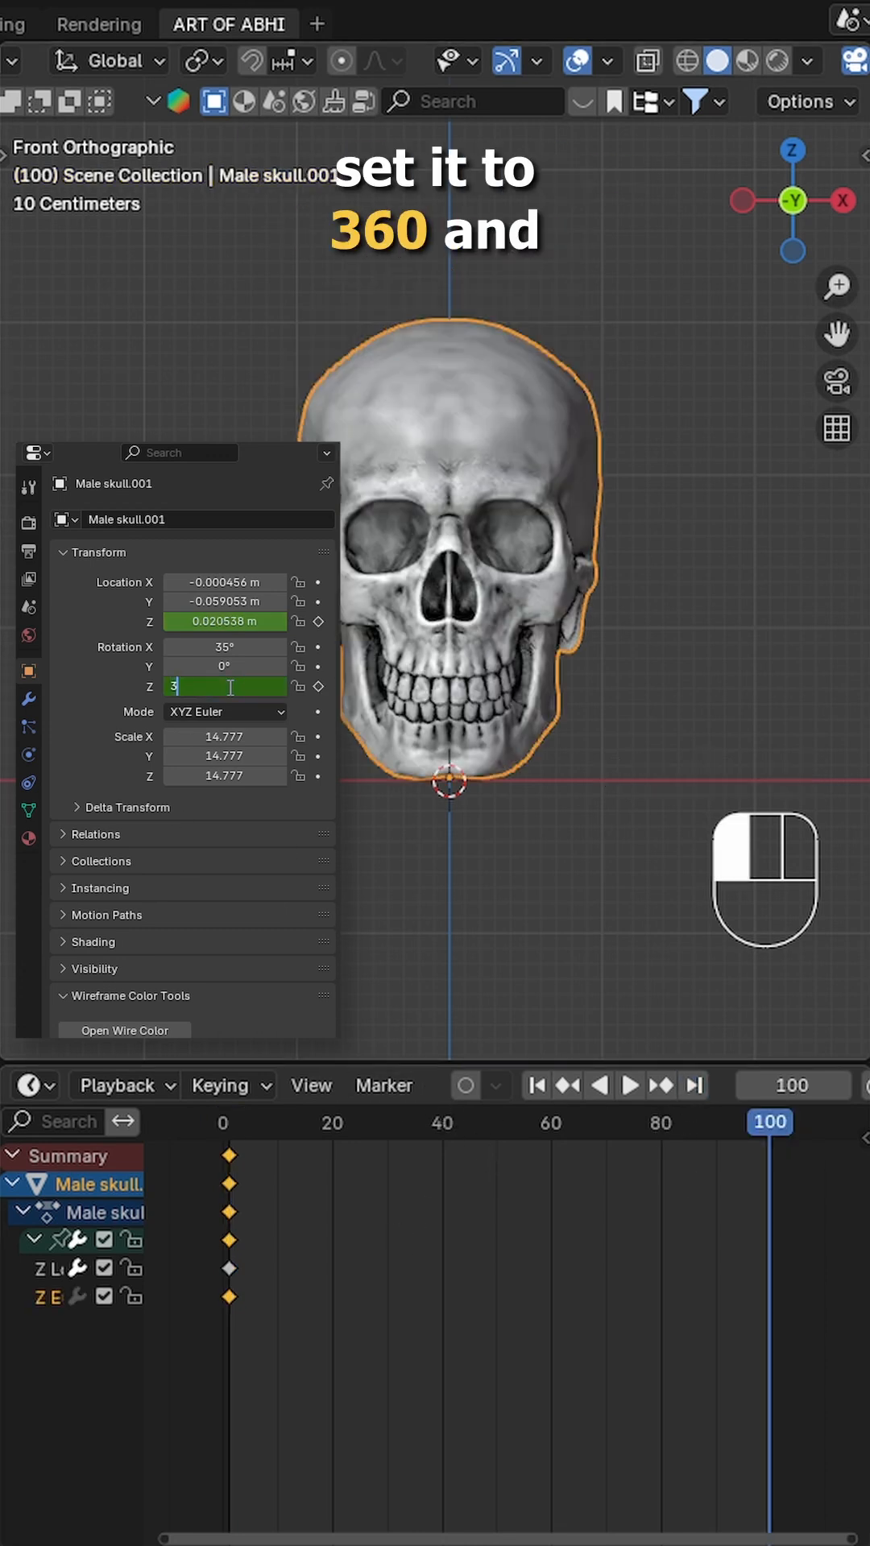
Confirm the skull's 360° Z rotation for the frame 100 keyframe.
key("space")
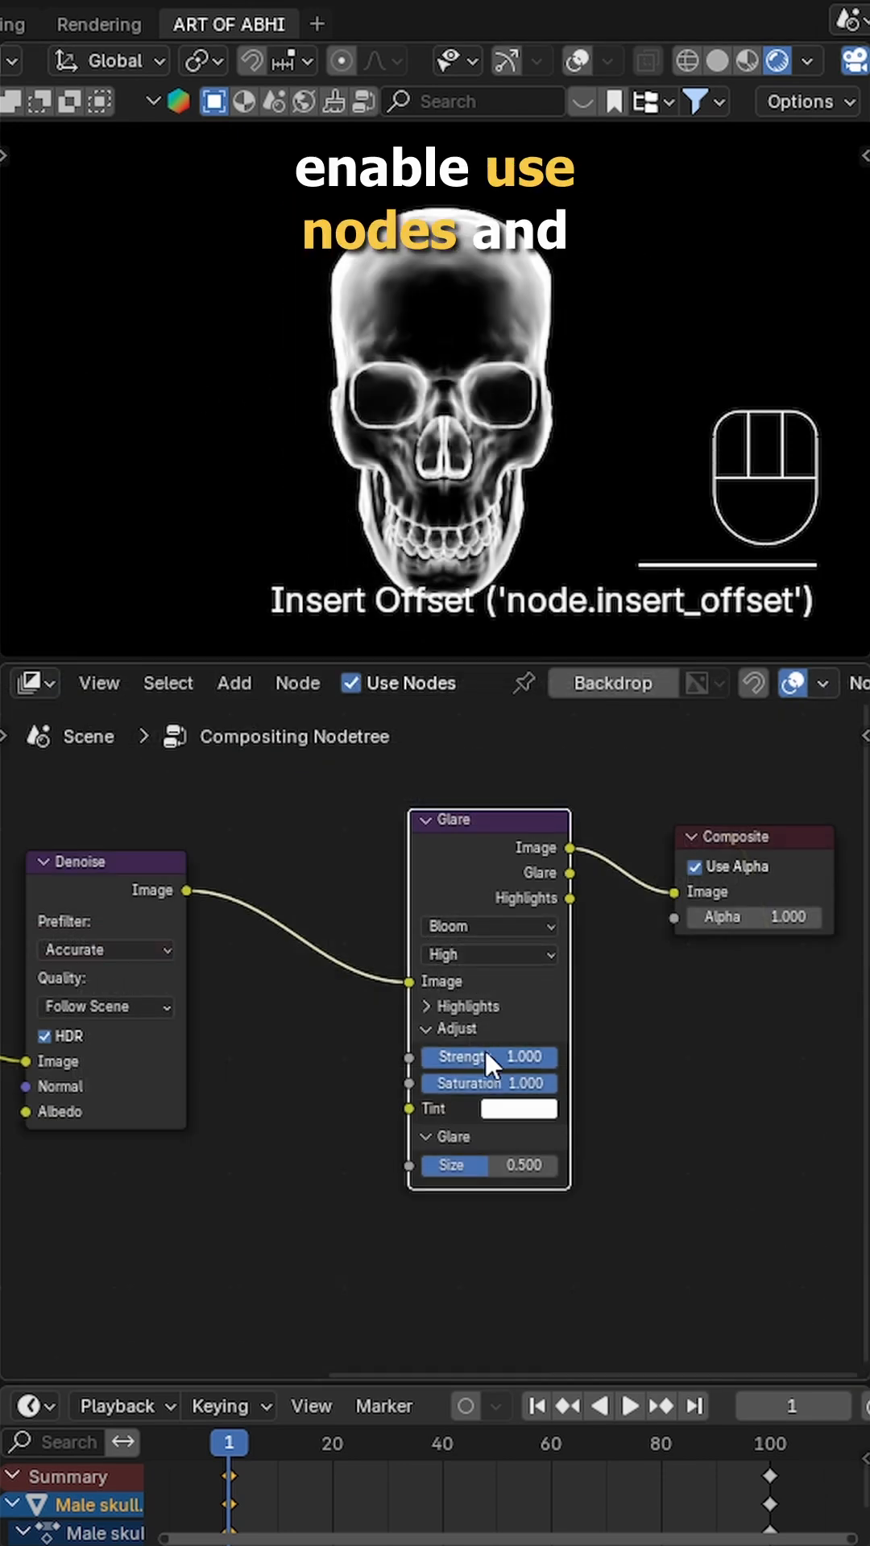
mouse_move(111, 772)
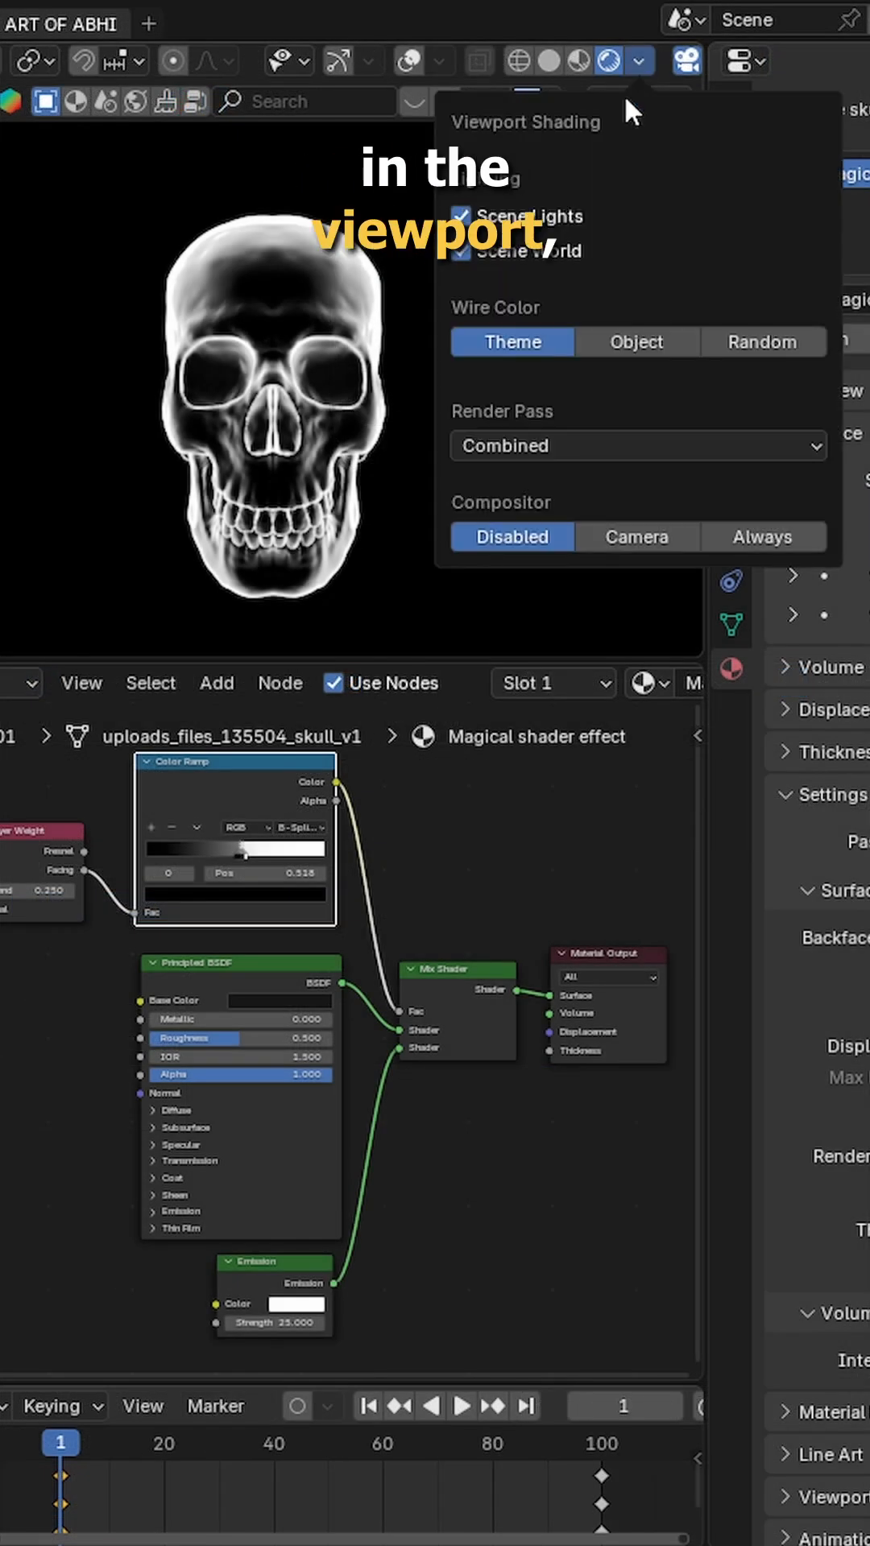
Set viewport compositing to Always so the bloom glare shows live.
left_click(760, 536)
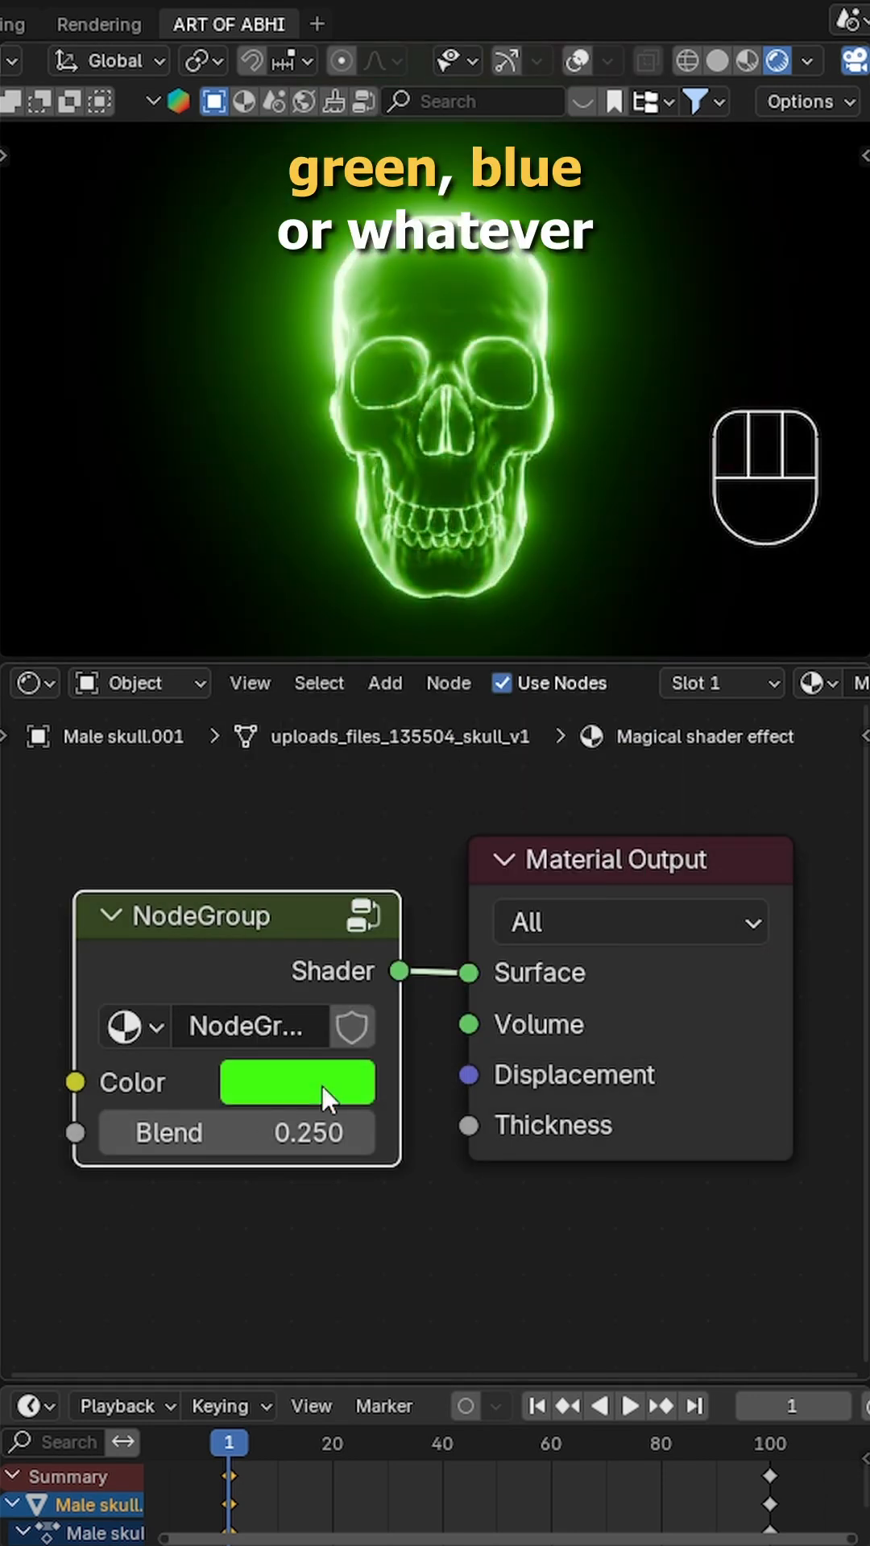
Pick a light cyan-blue in the node group's Color field for the skull glow.
left_click(295, 1082)
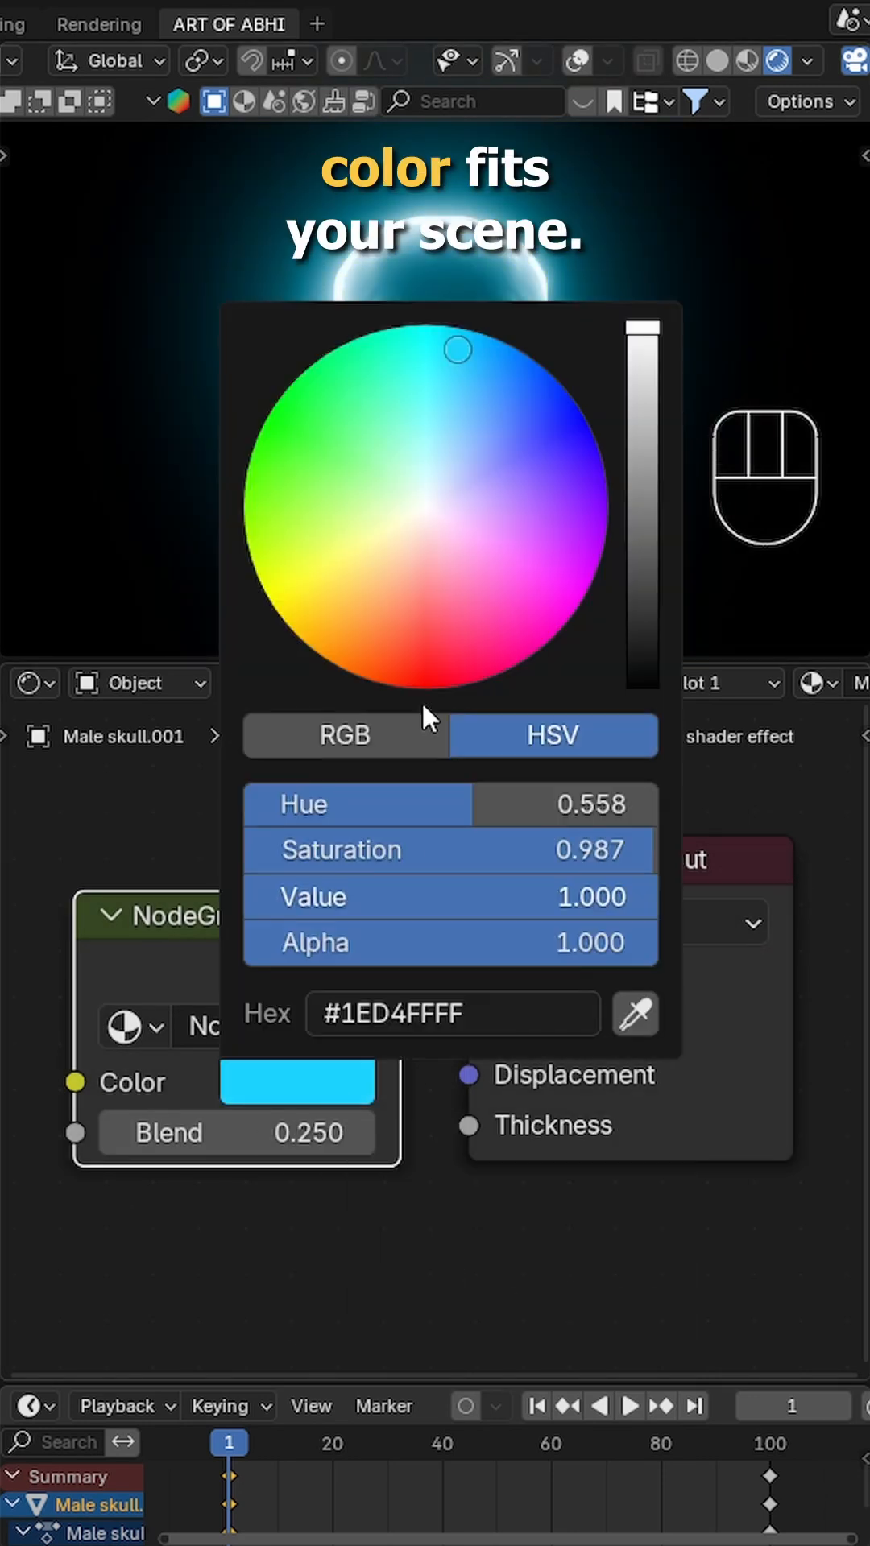